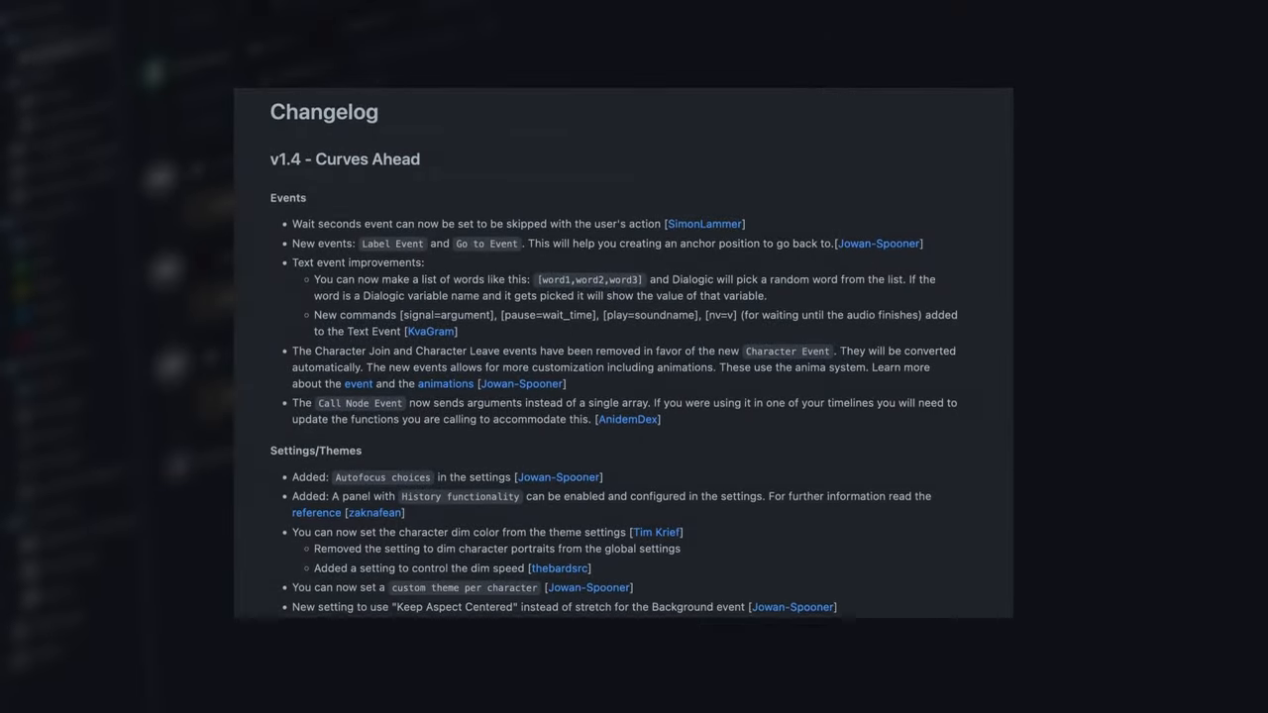
Browse the New Events timeline, then the Introduction timeline down to its event list.
scroll(down, 3)
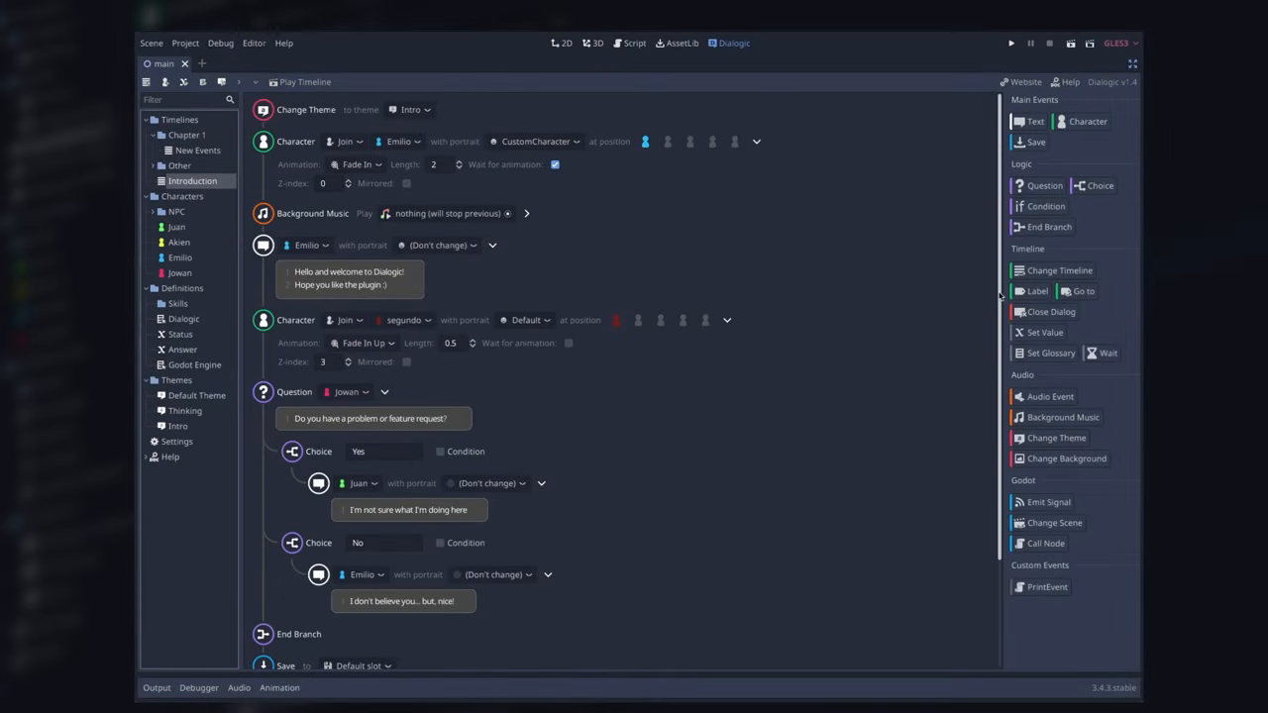
scroll(down, 3)
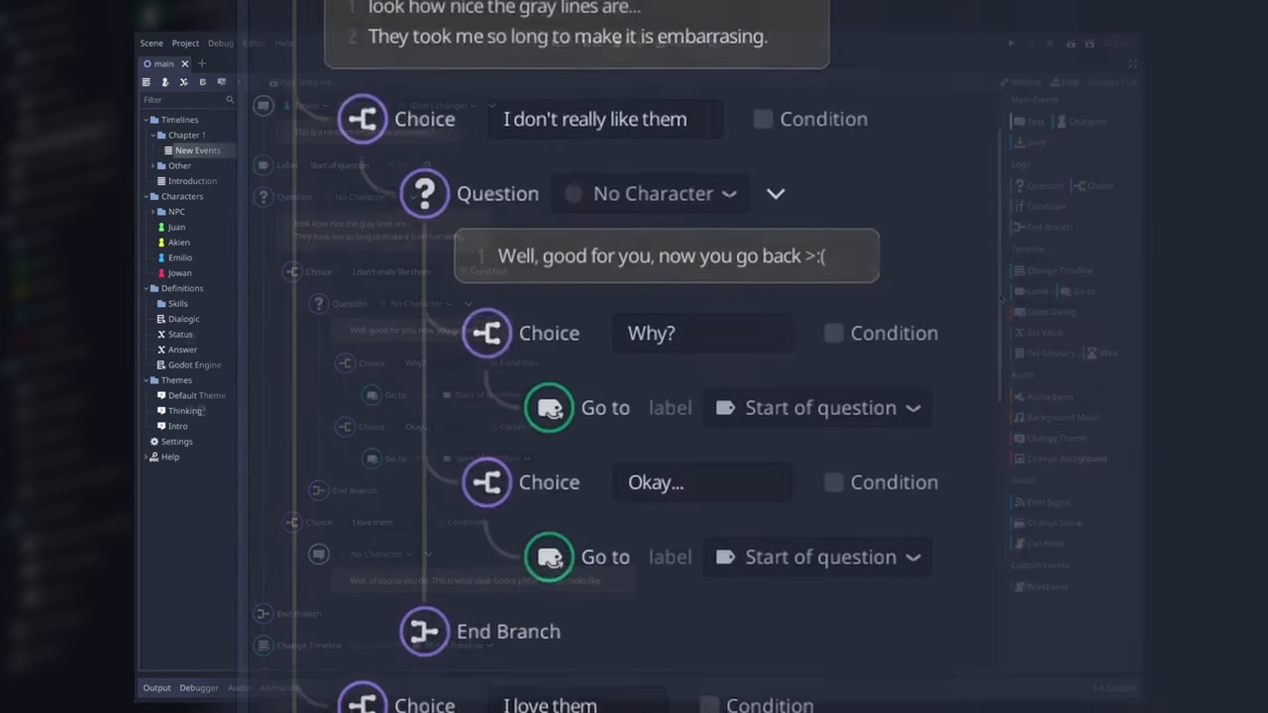
scroll(down, 3)
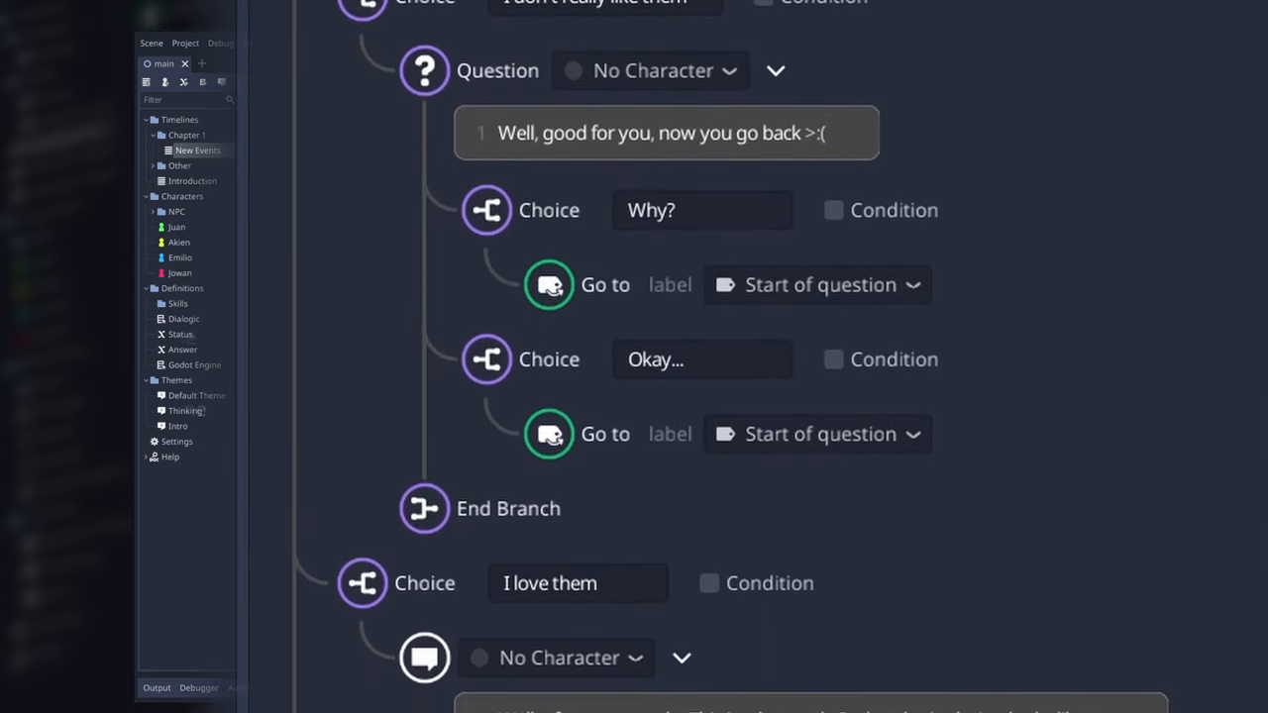
click(193, 180)
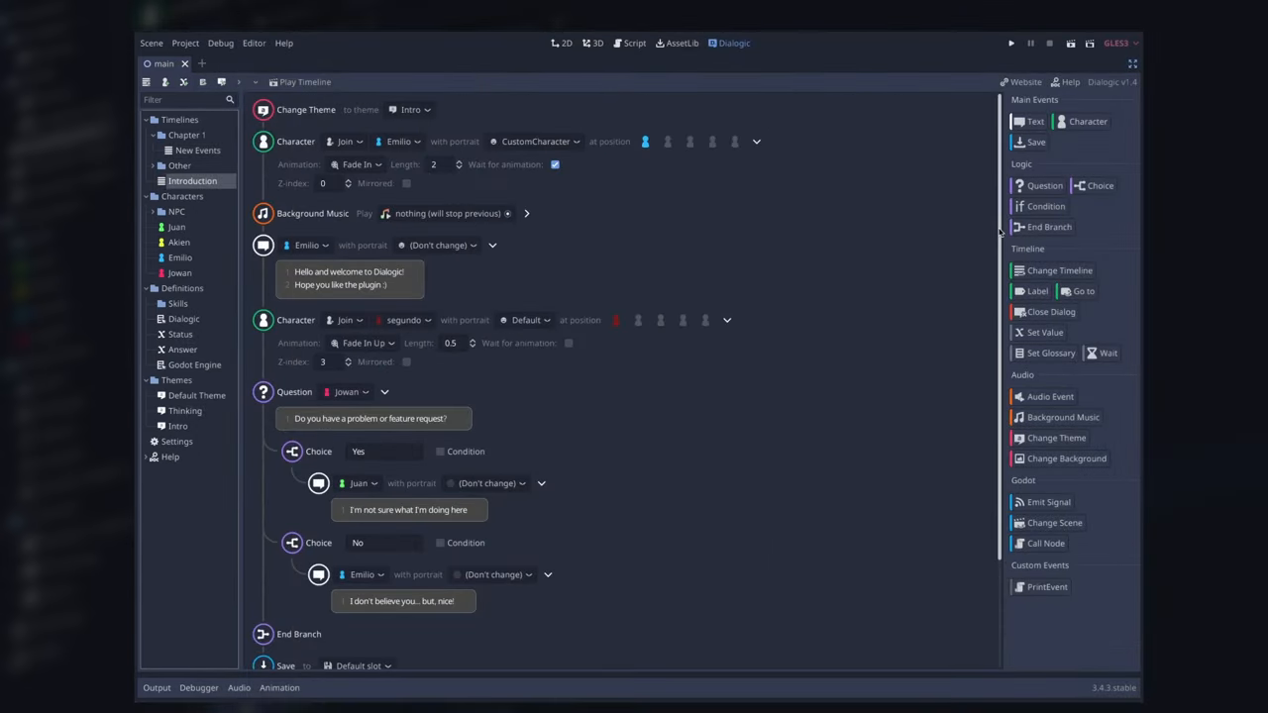
scroll(down, 3)
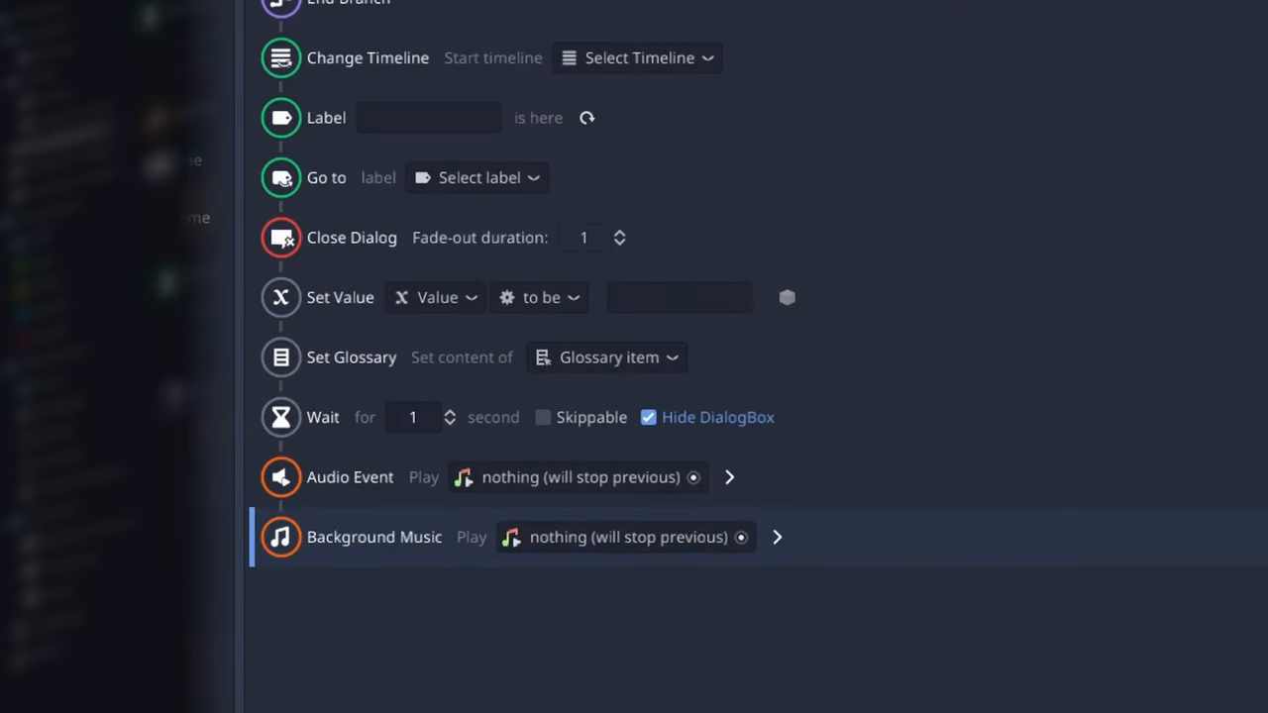
scroll(down, 3)
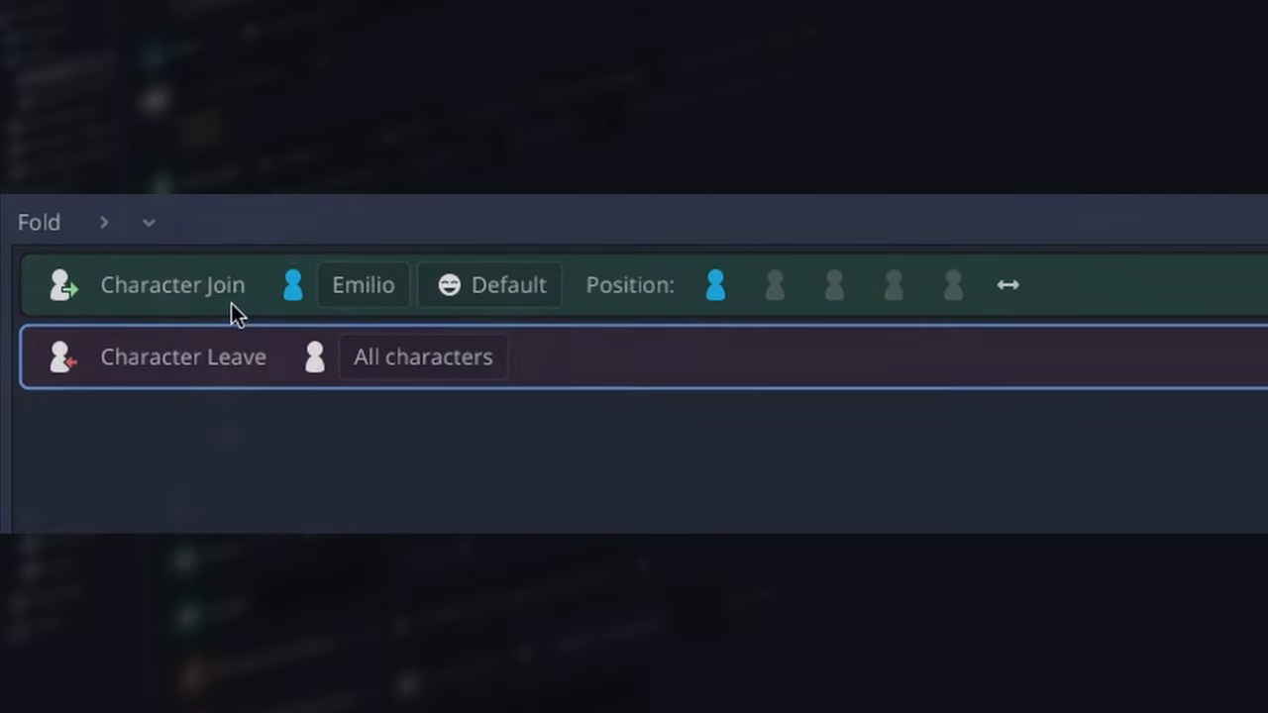
Add a Character Join event for Emilio with the Fade In animation.
click(307, 290)
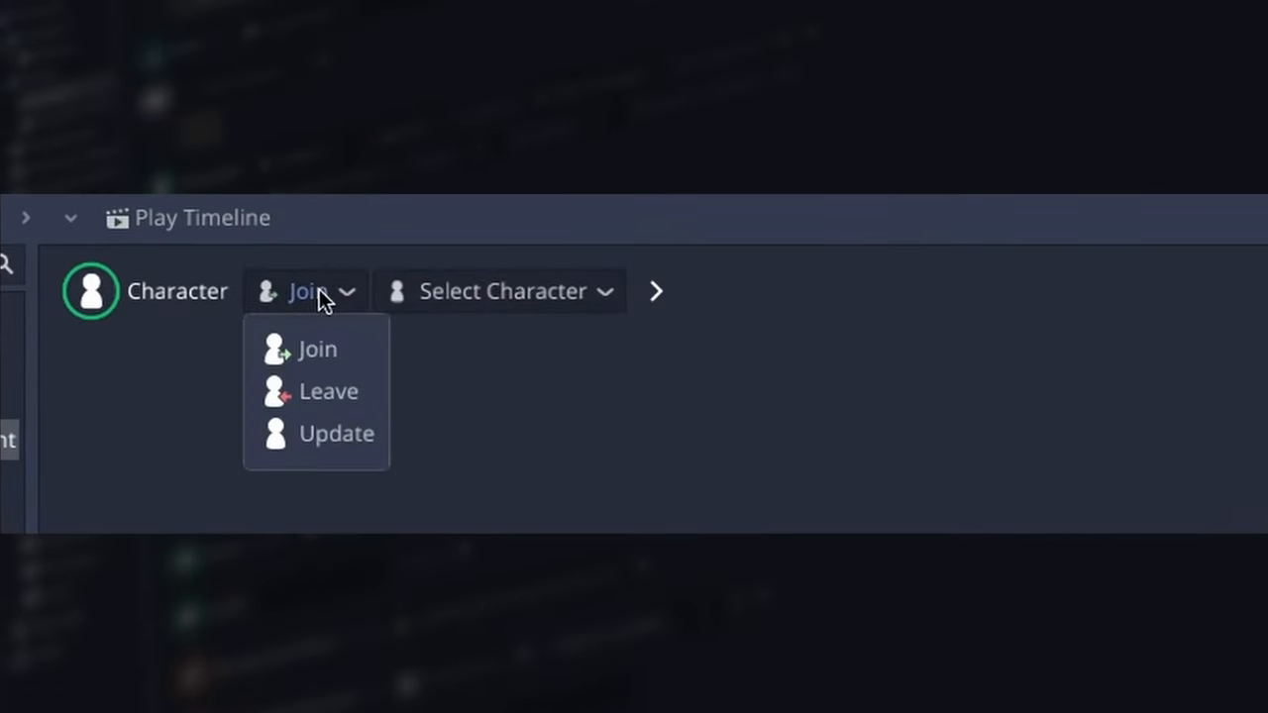
mouse_move(337, 433)
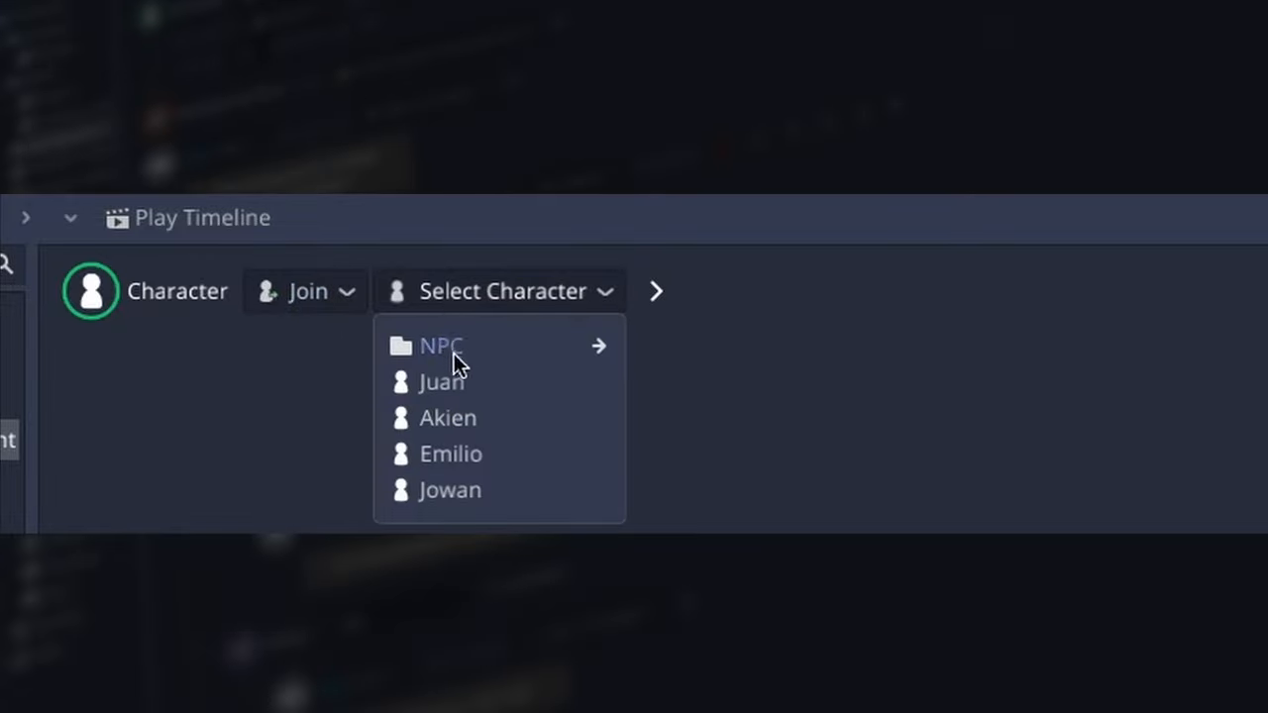
click(451, 454)
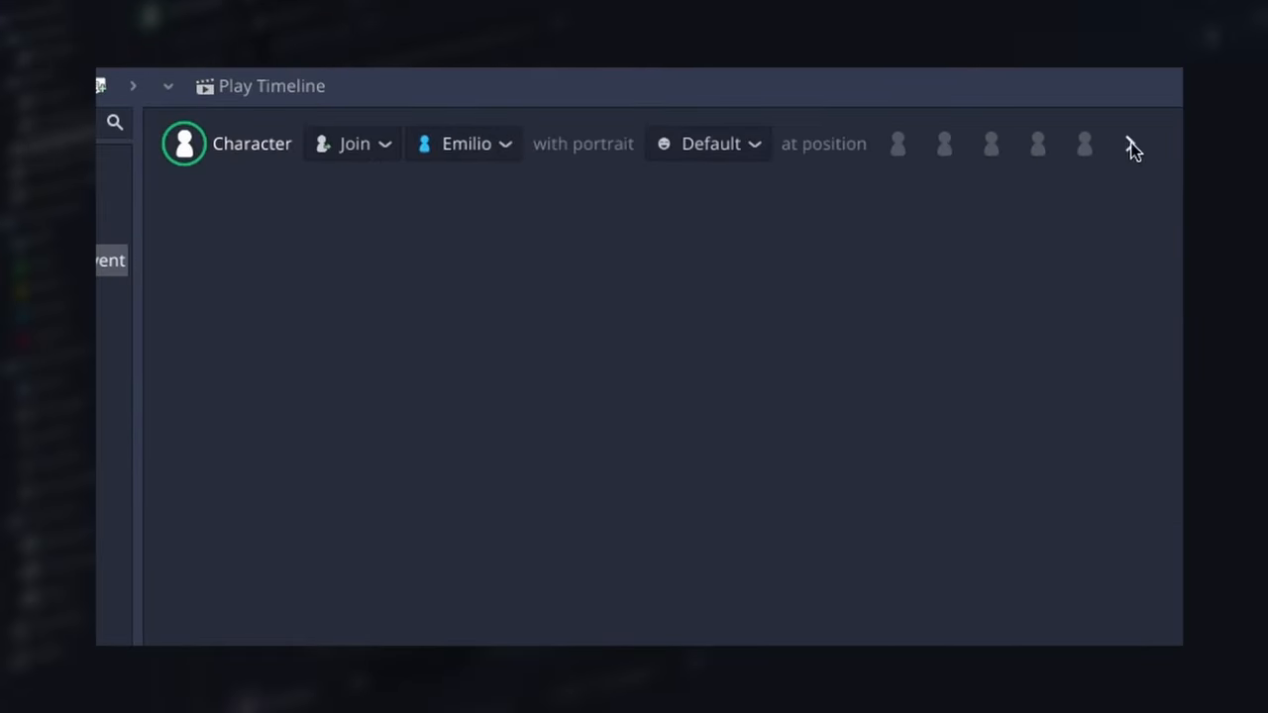
click(1129, 144)
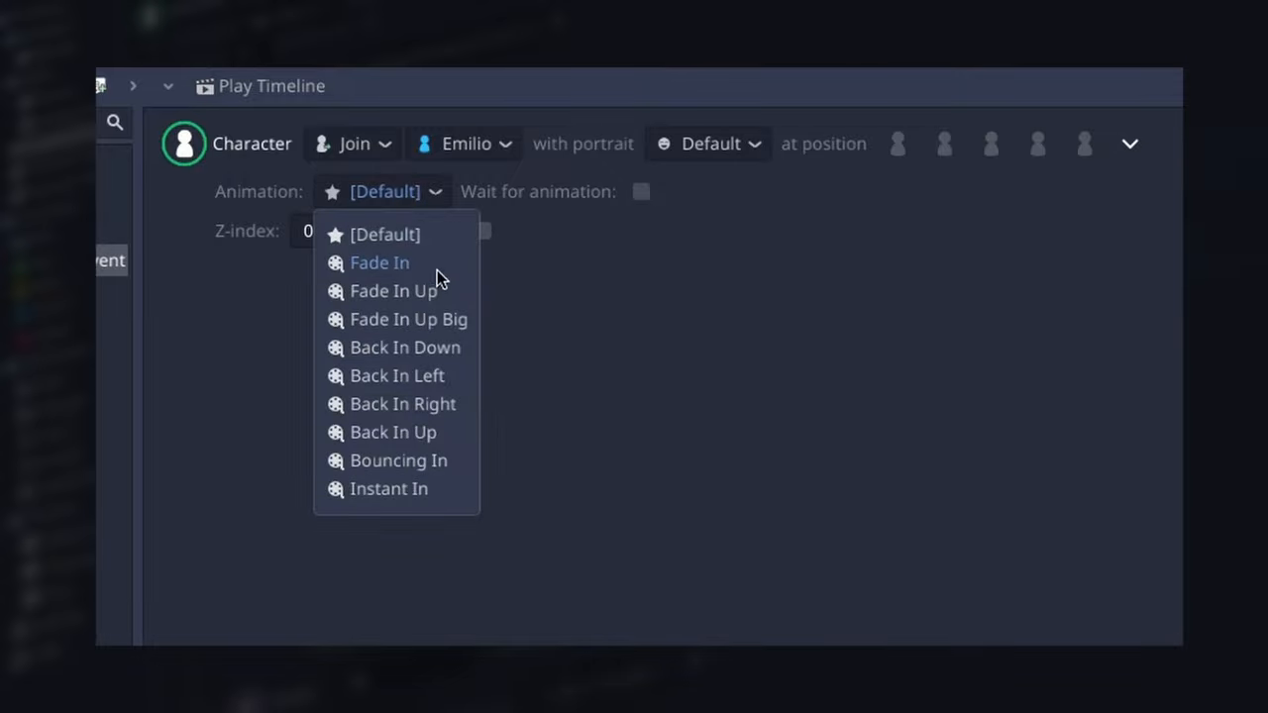
click(379, 262)
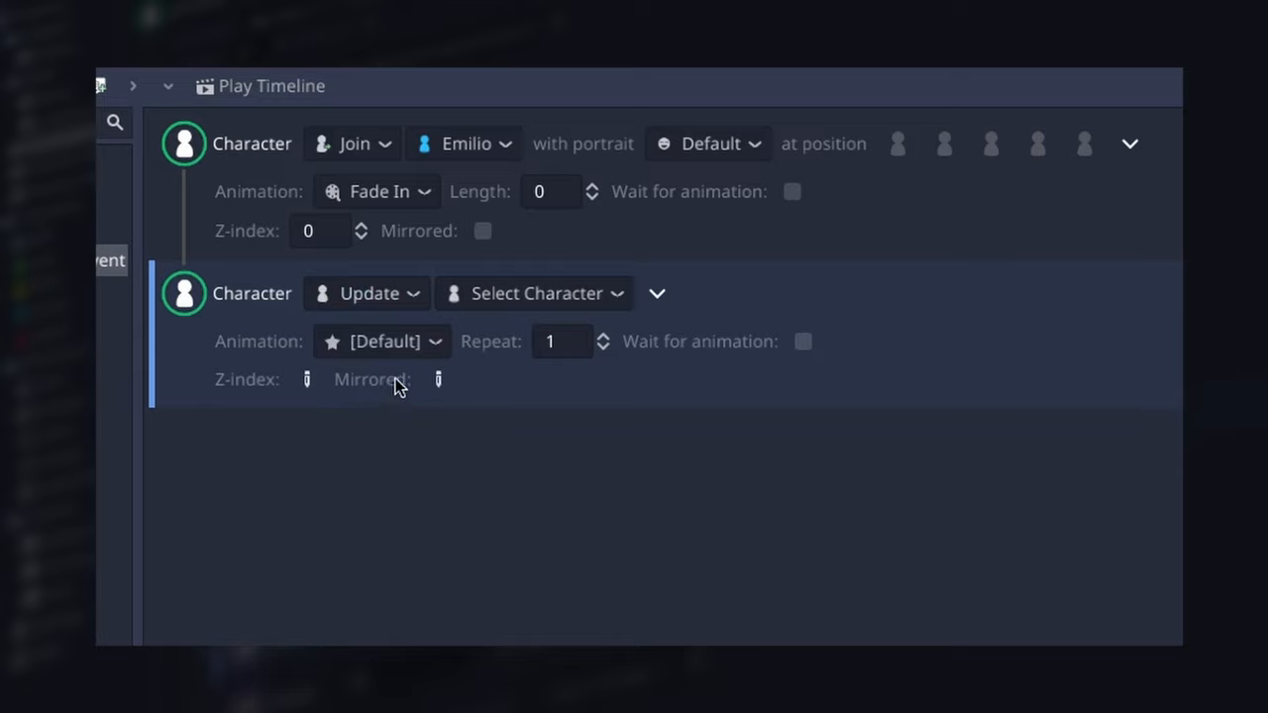
Add an Update event with Shake X, then a Leave event.
click(382, 341)
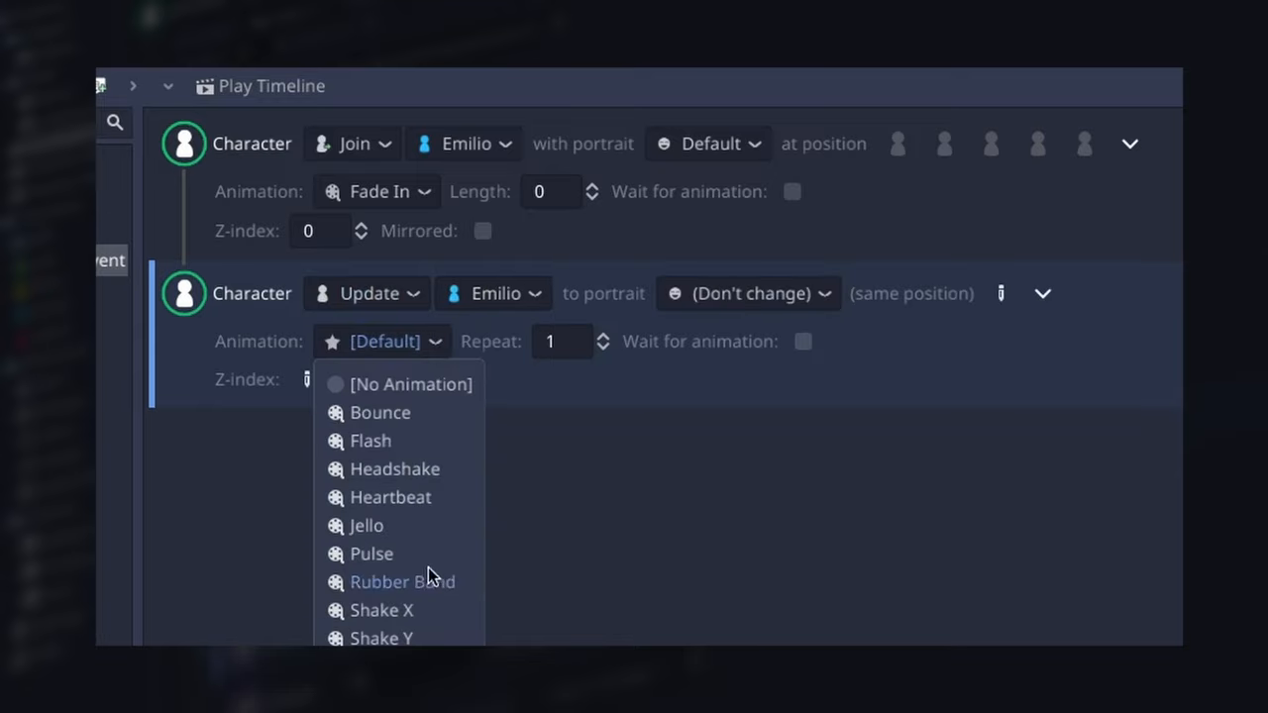
mouse_move(424, 592)
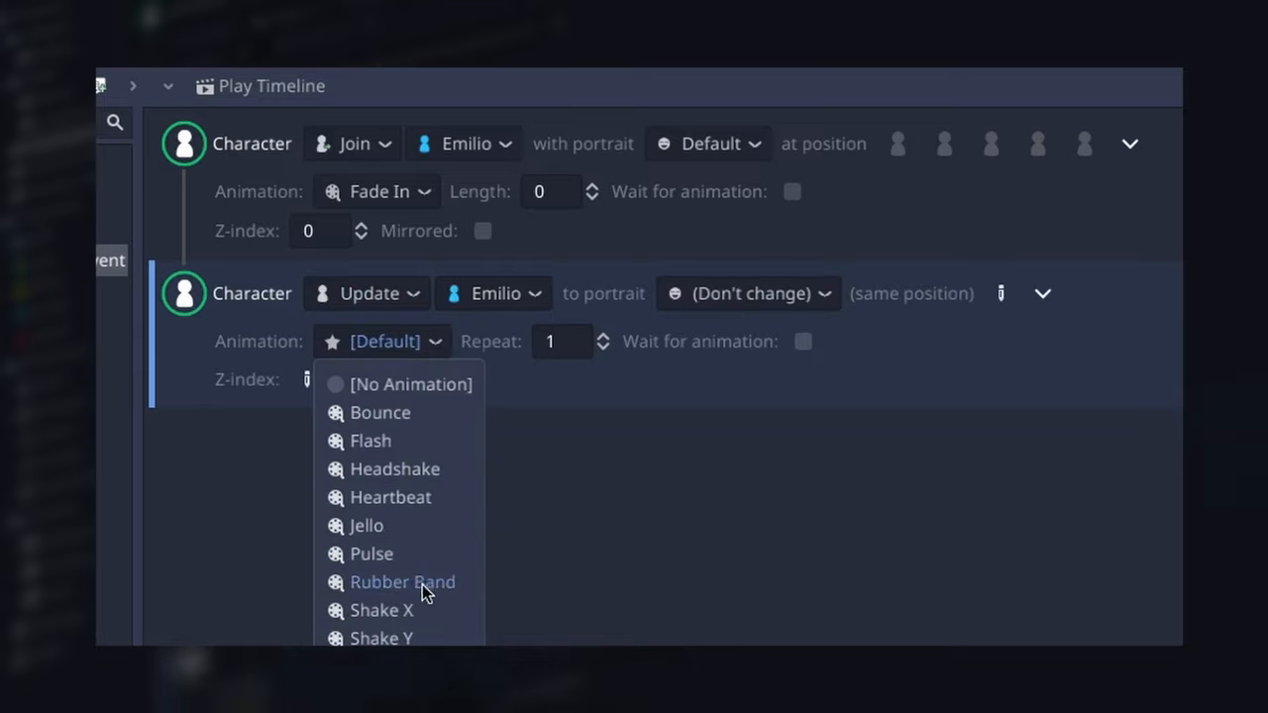
click(380, 610)
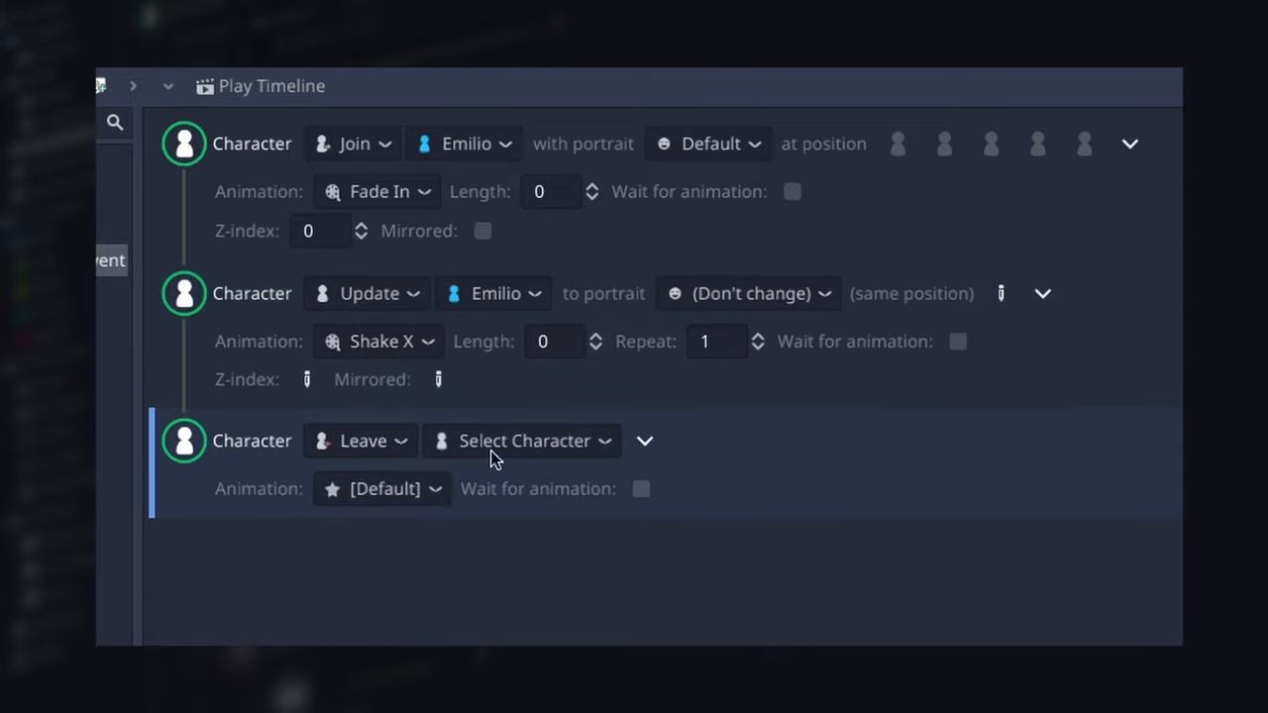
click(522, 440)
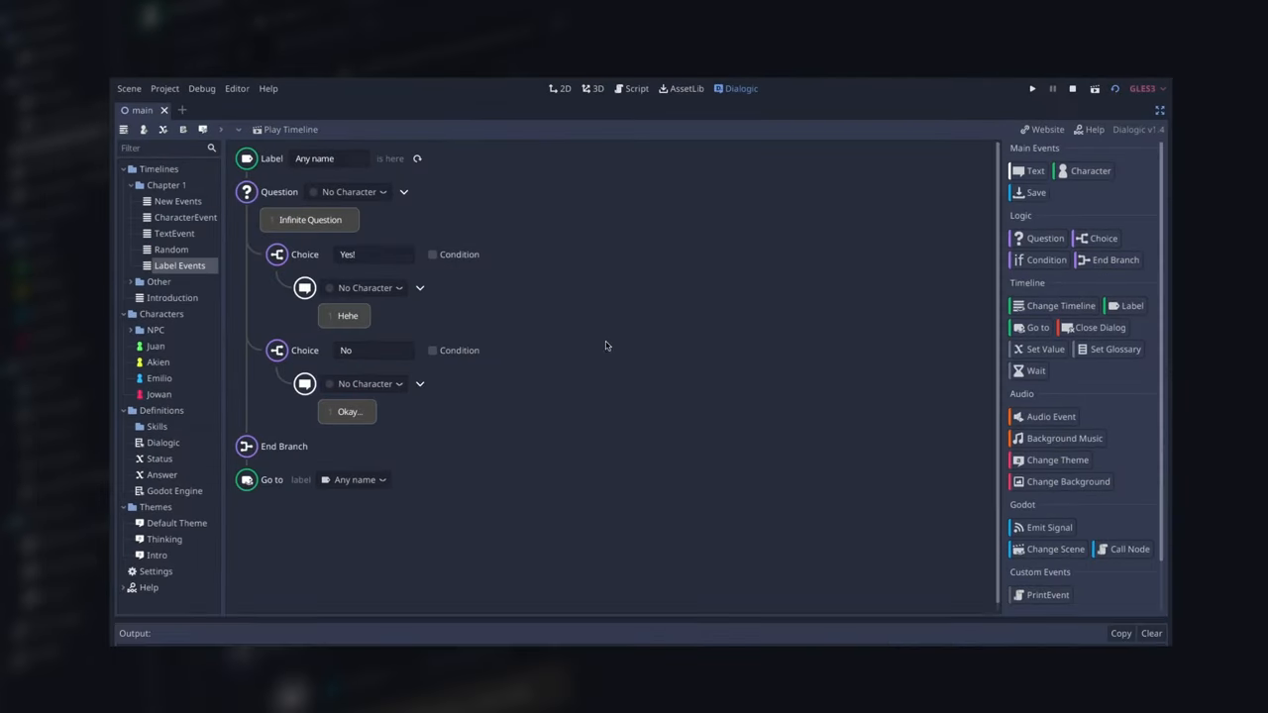
Play the Label Events timeline twice to test the Infinite Question's Yes! and No choices.
click(1032, 88)
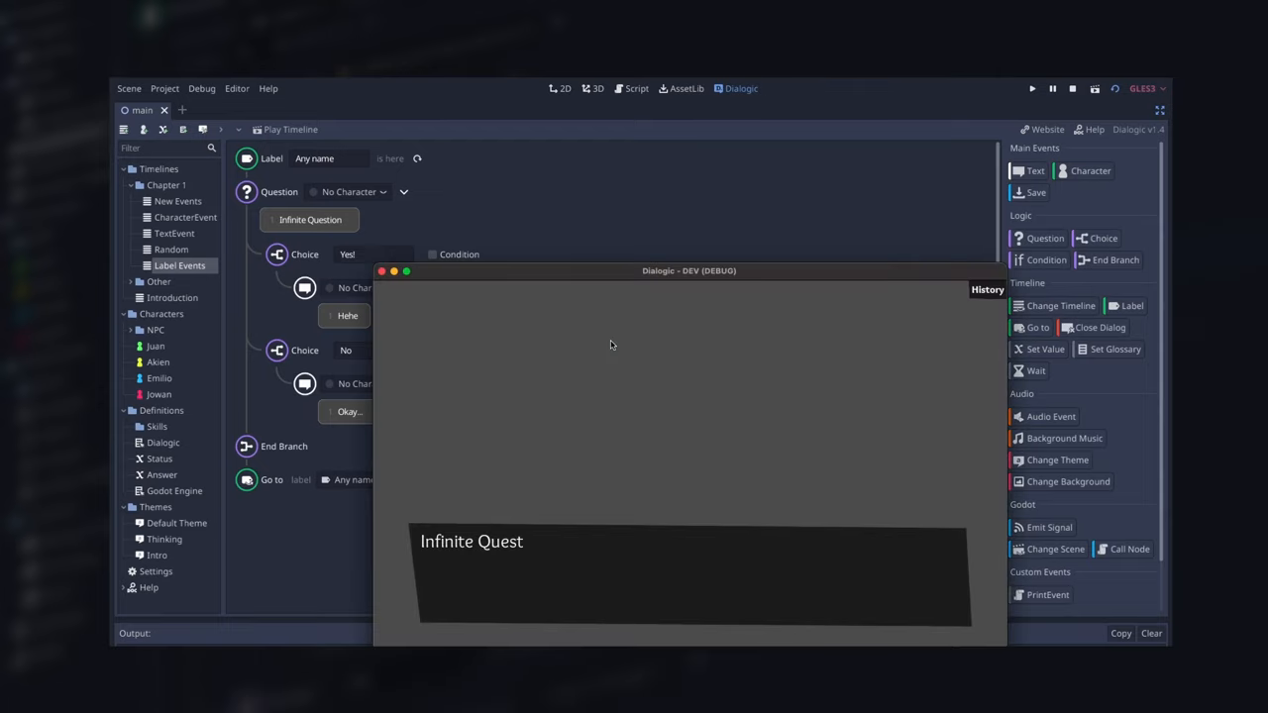
mouse_move(664, 400)
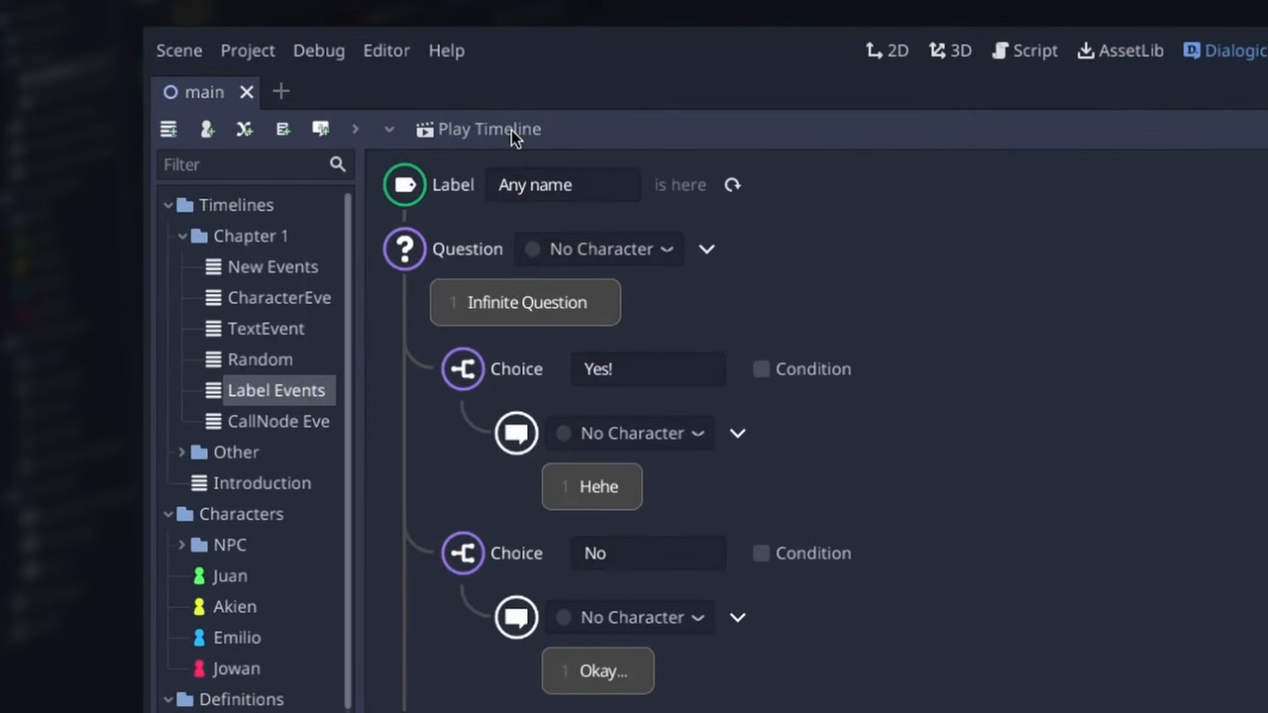
click(475, 129)
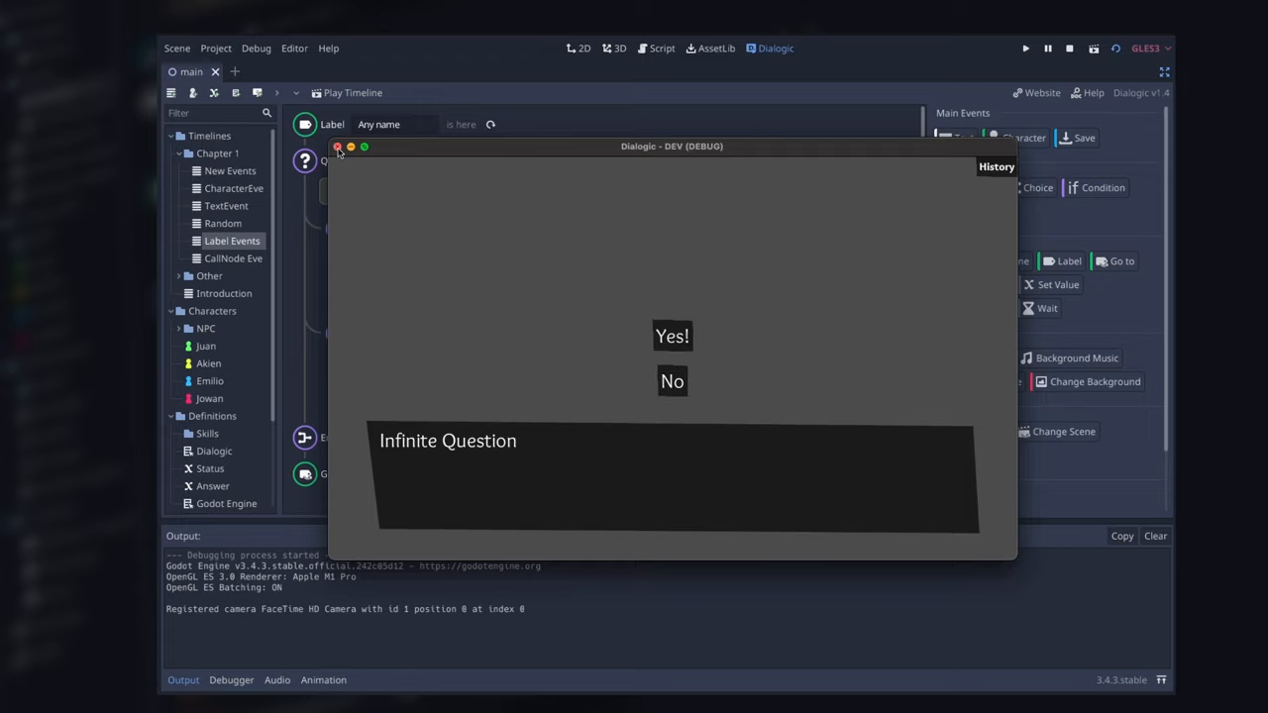
click(338, 146)
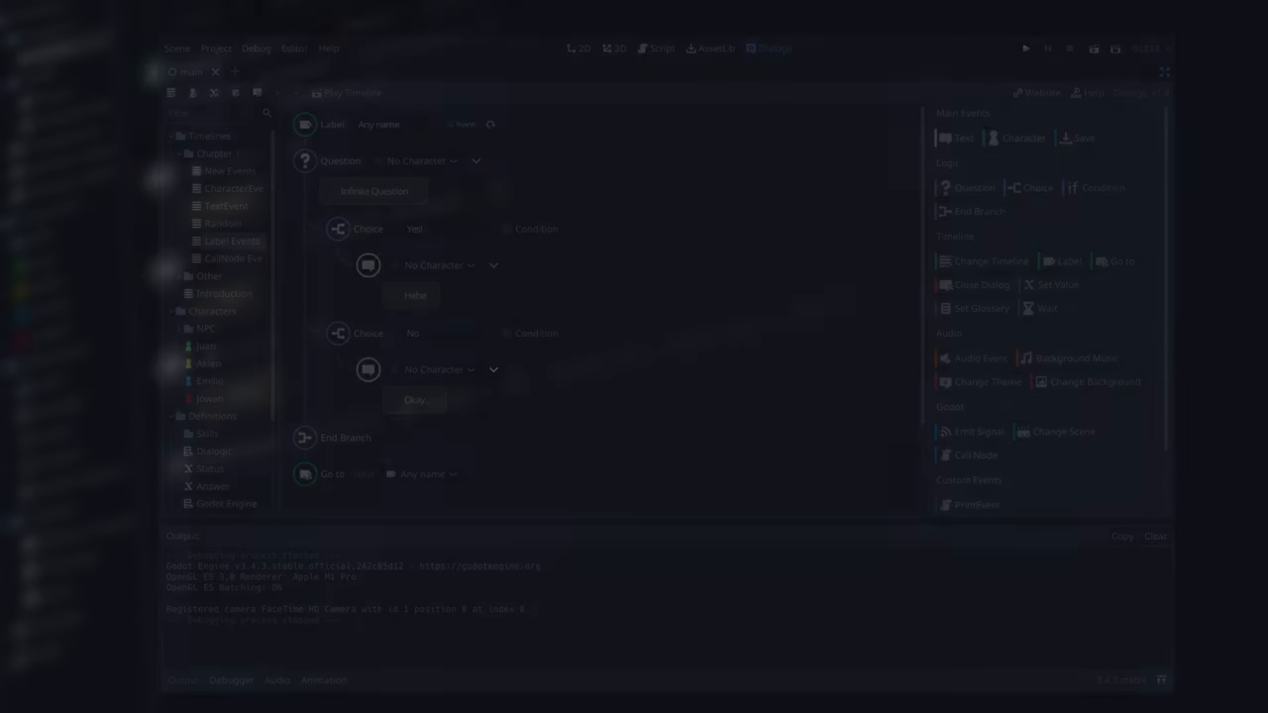
Set Juan's theme to Intro, map Choice 1 hotkey to ui_home, and enable history.
click(205, 346)
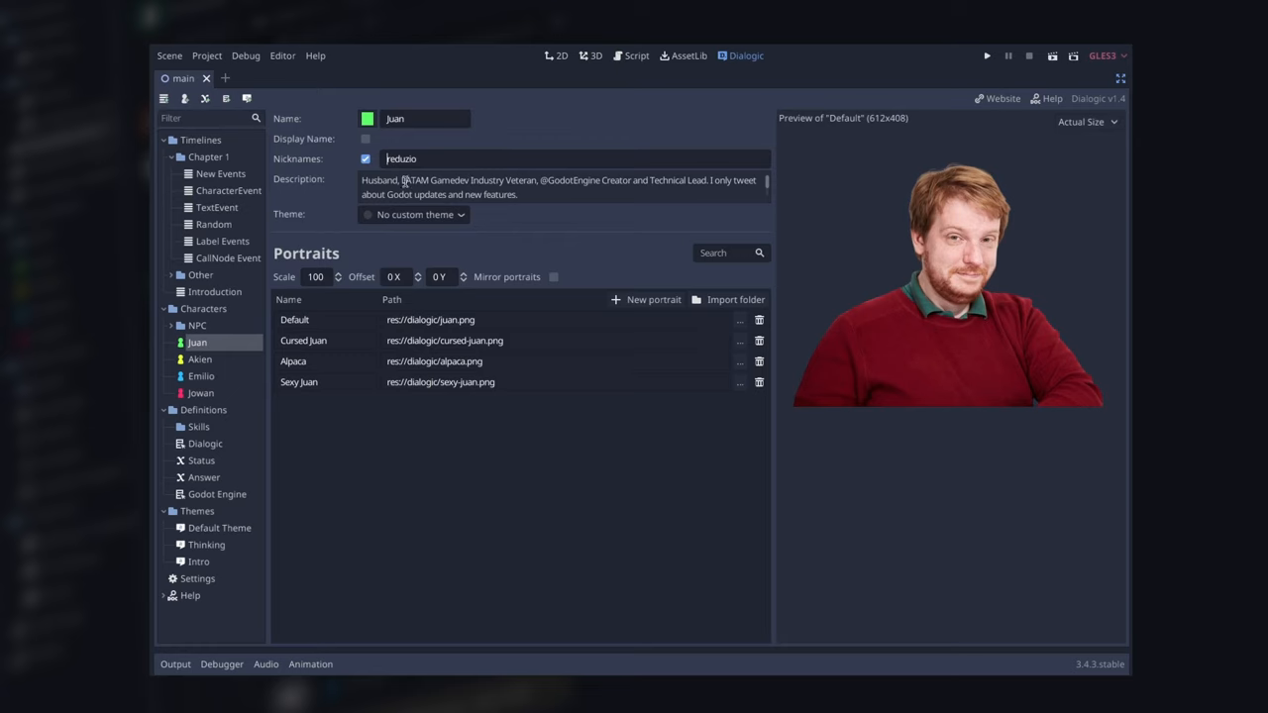
click(413, 214)
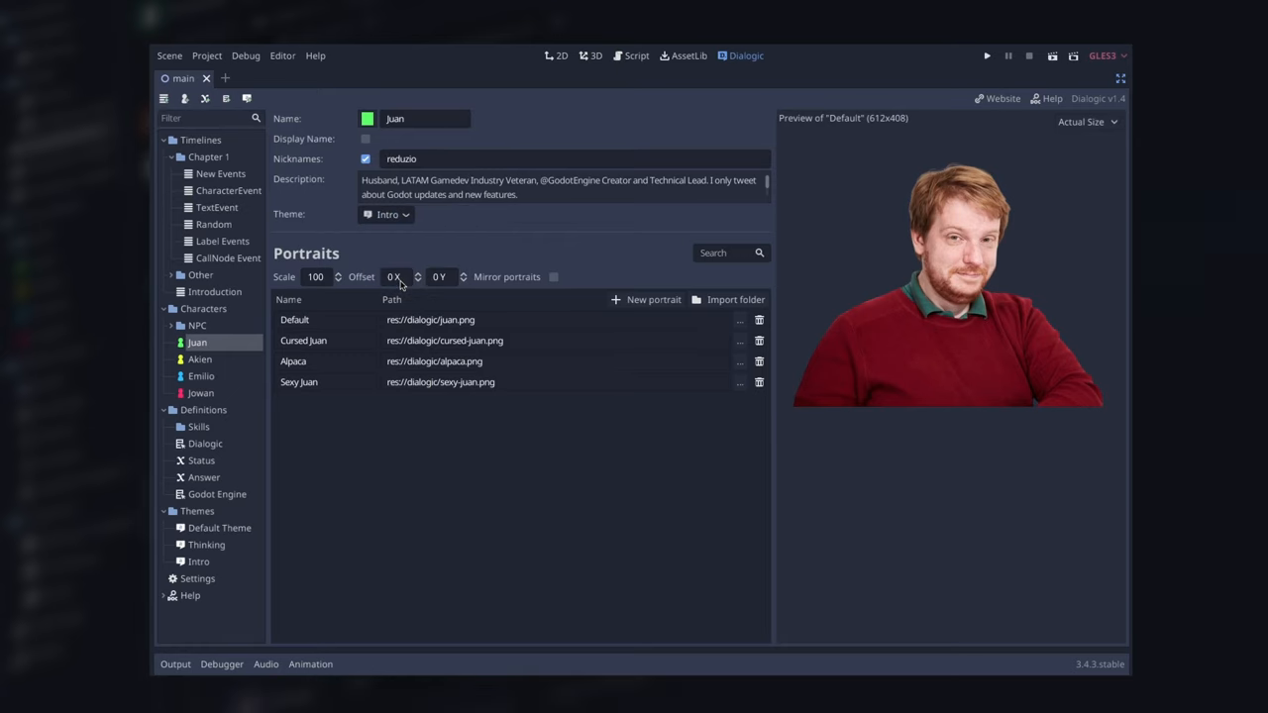
click(198, 578)
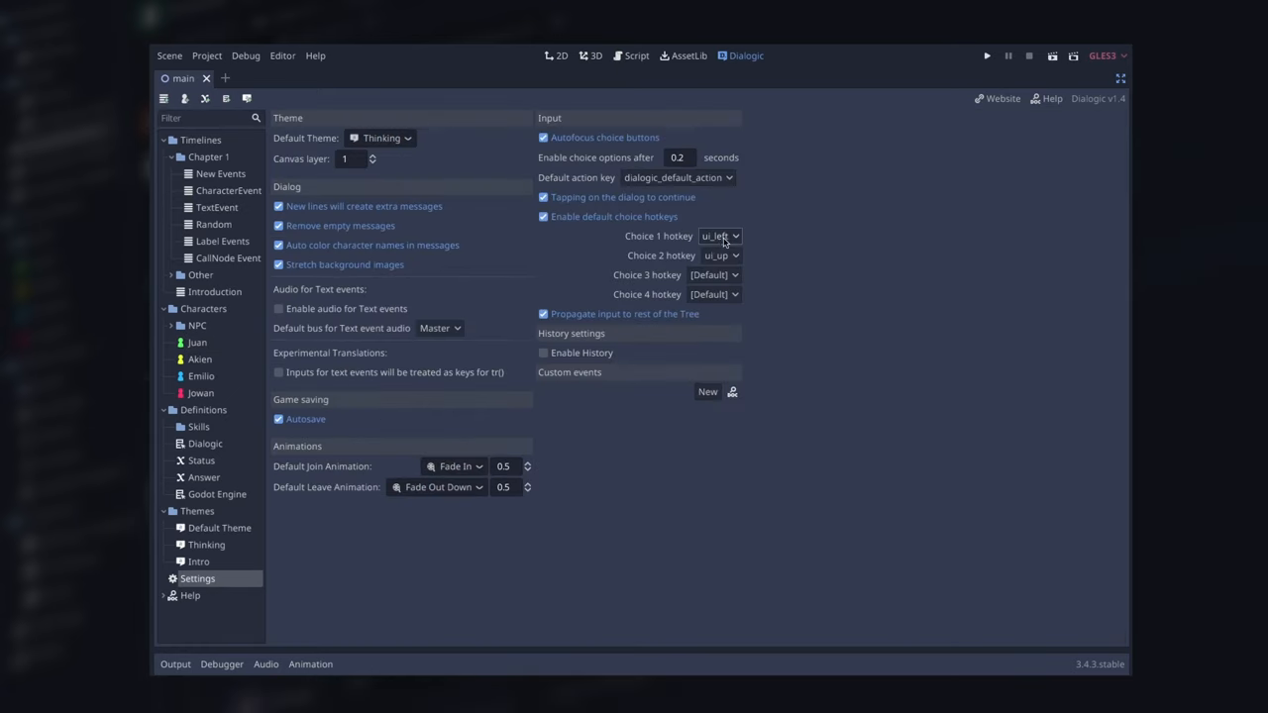
click(543, 352)
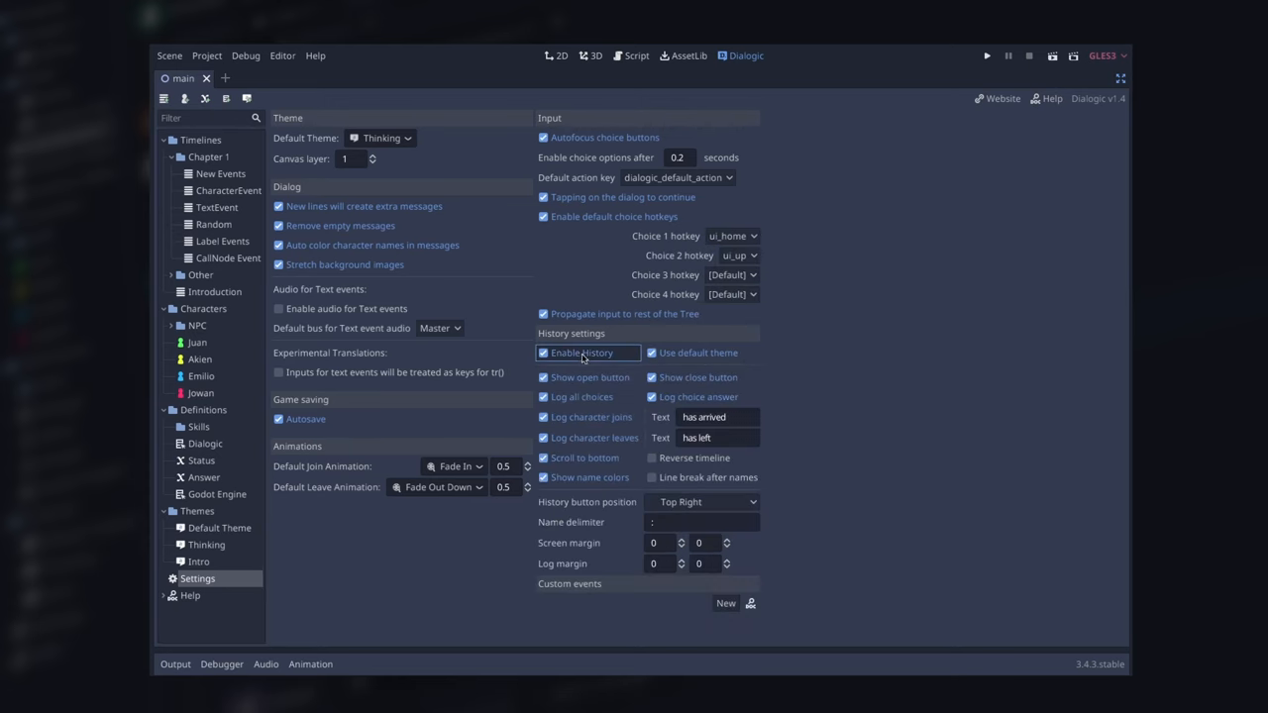
click(987, 56)
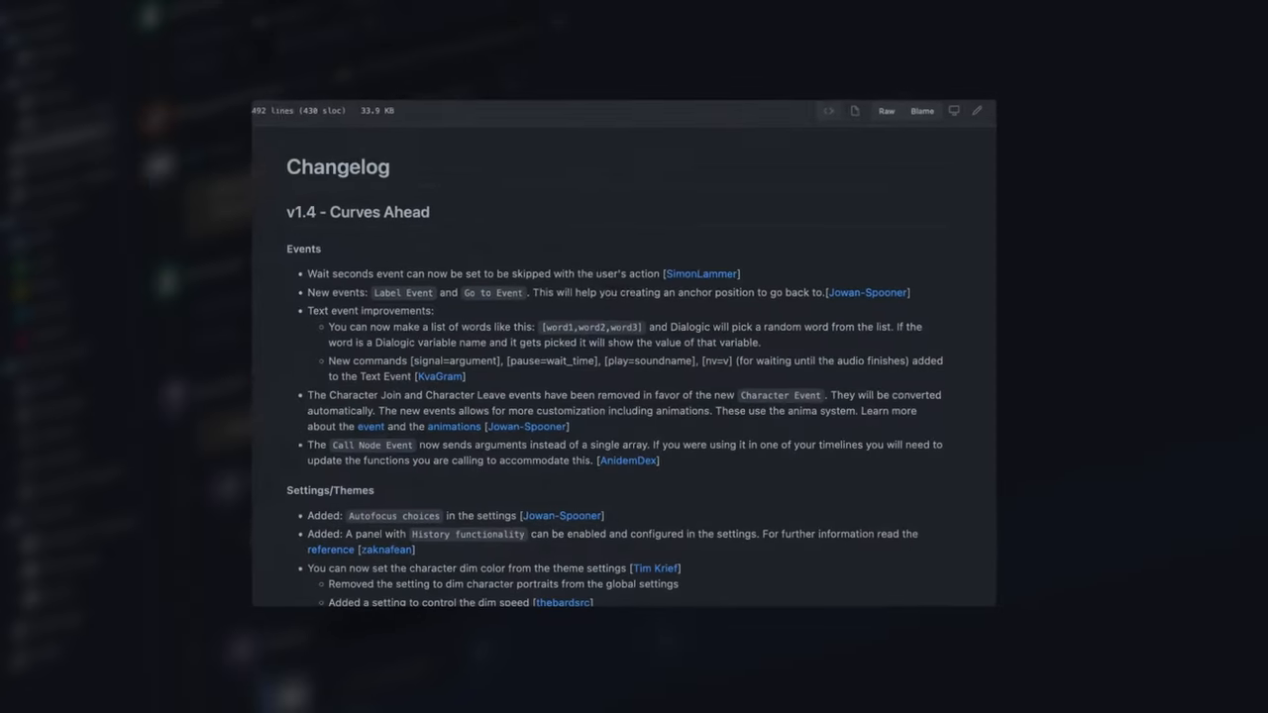
Scroll the v1.4 Curves Ahead changelog down to the Editors and Script sections.
scroll(down, 3)
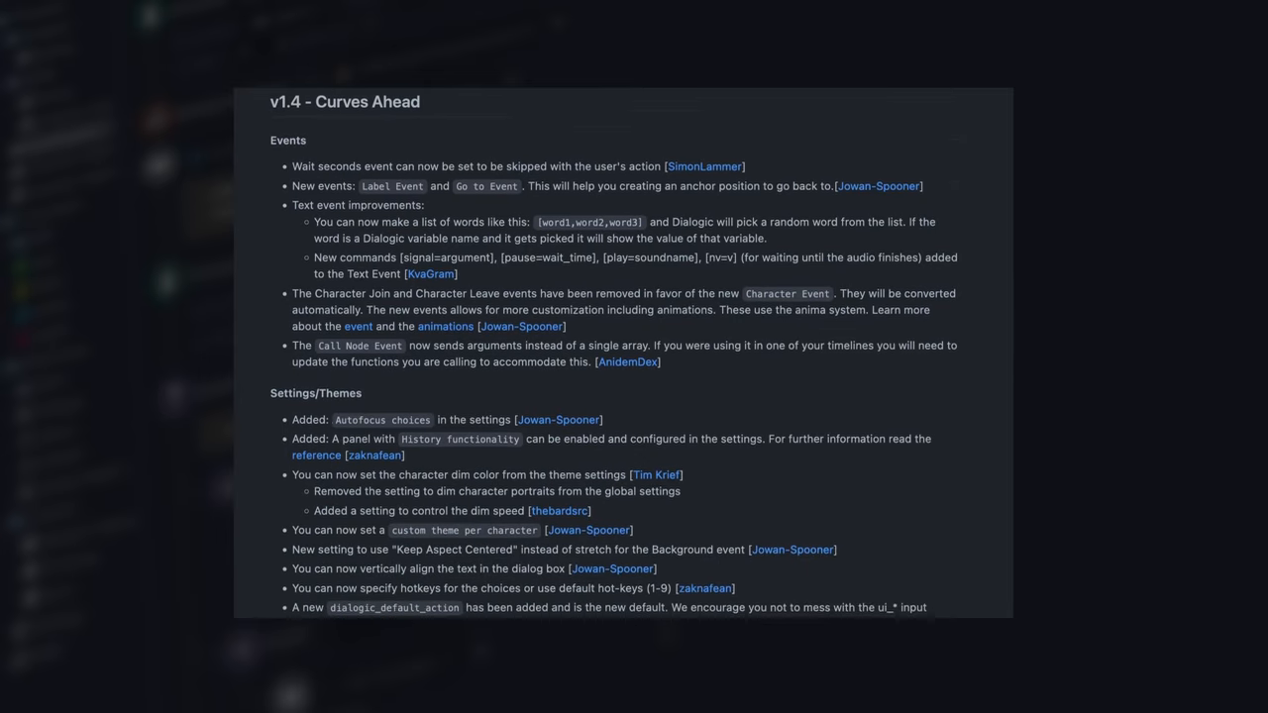
scroll(down, 3)
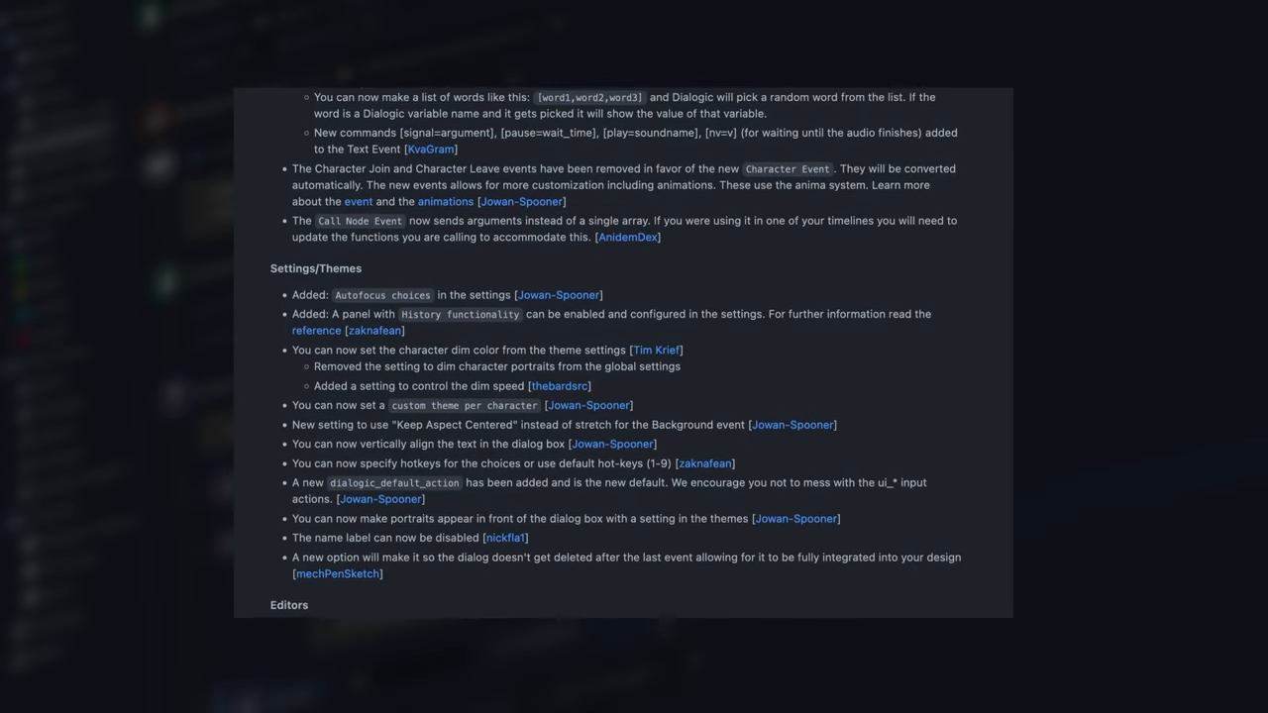
scroll(down, 3)
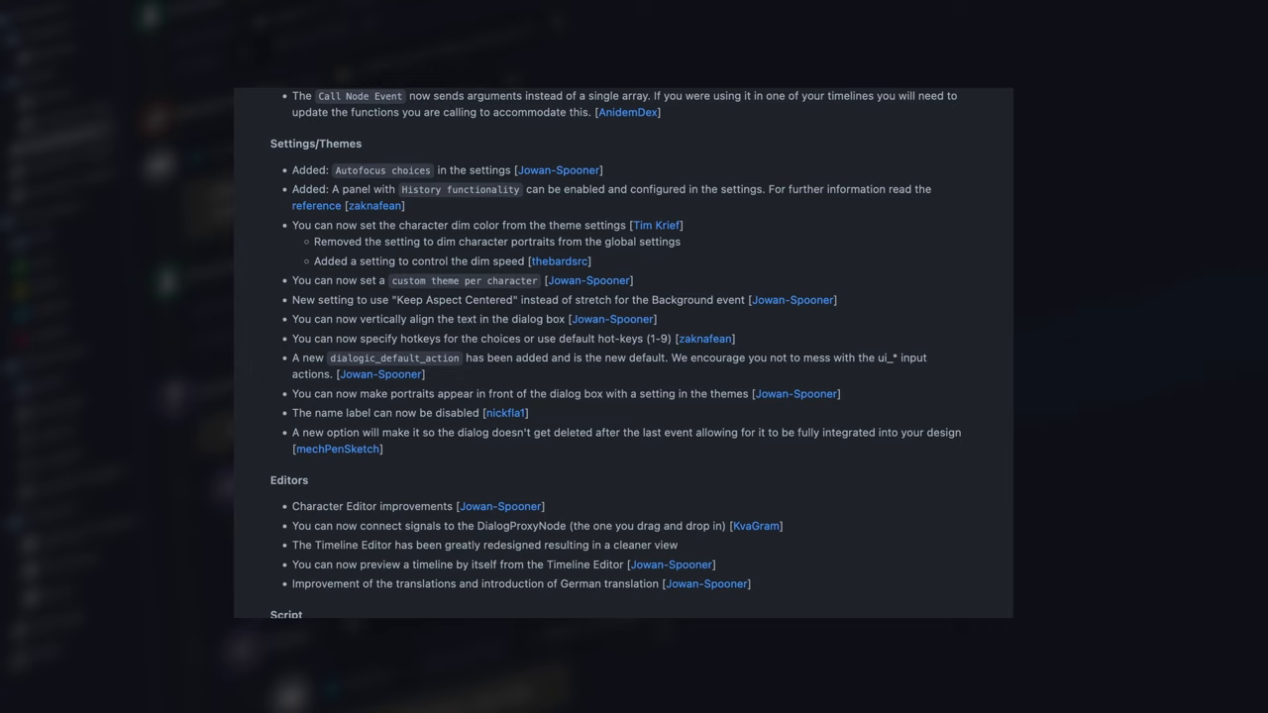
scroll(down, 3)
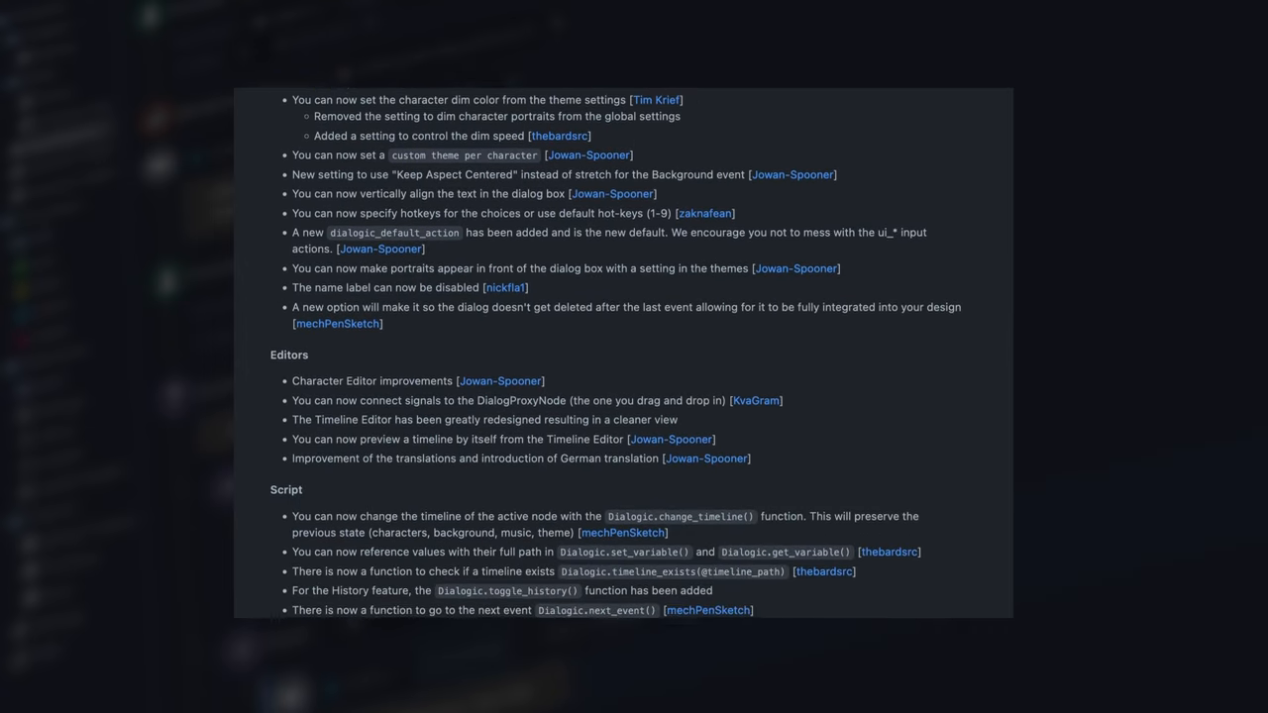
scroll(down, 3)
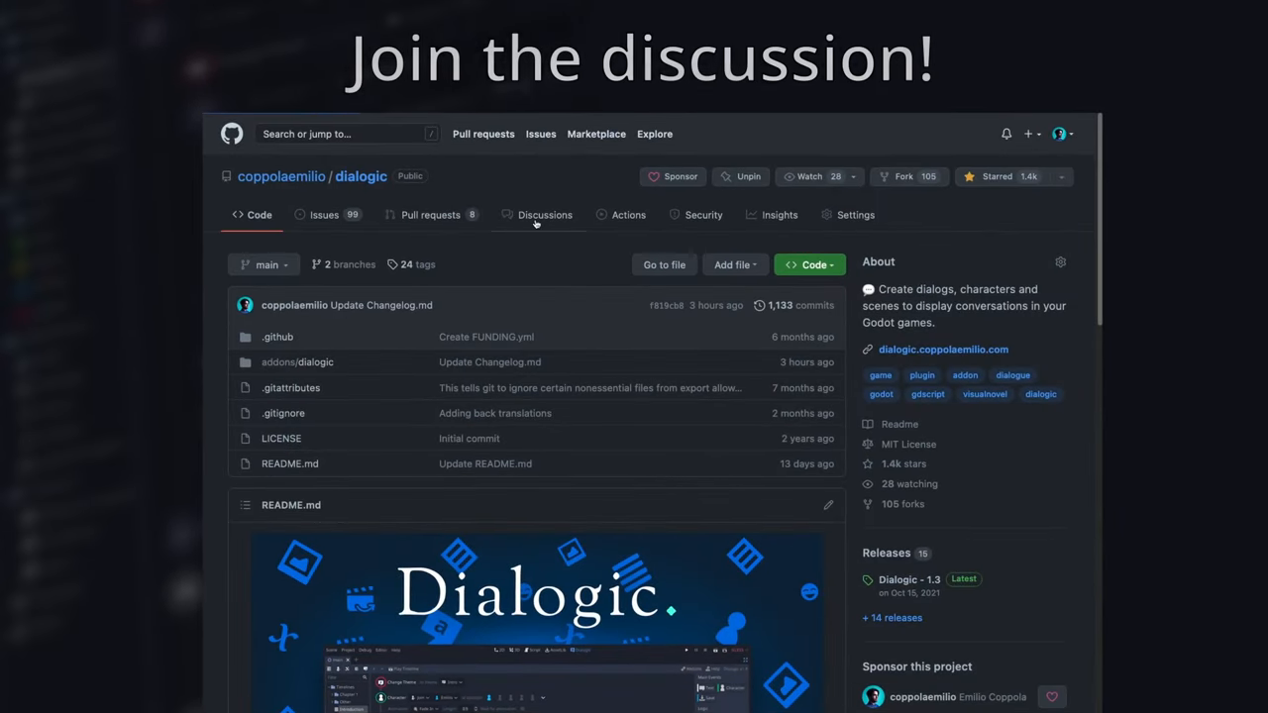
Open the pinned v2.0 Ideas discussion from Discussions and scroll through its comments.
click(544, 215)
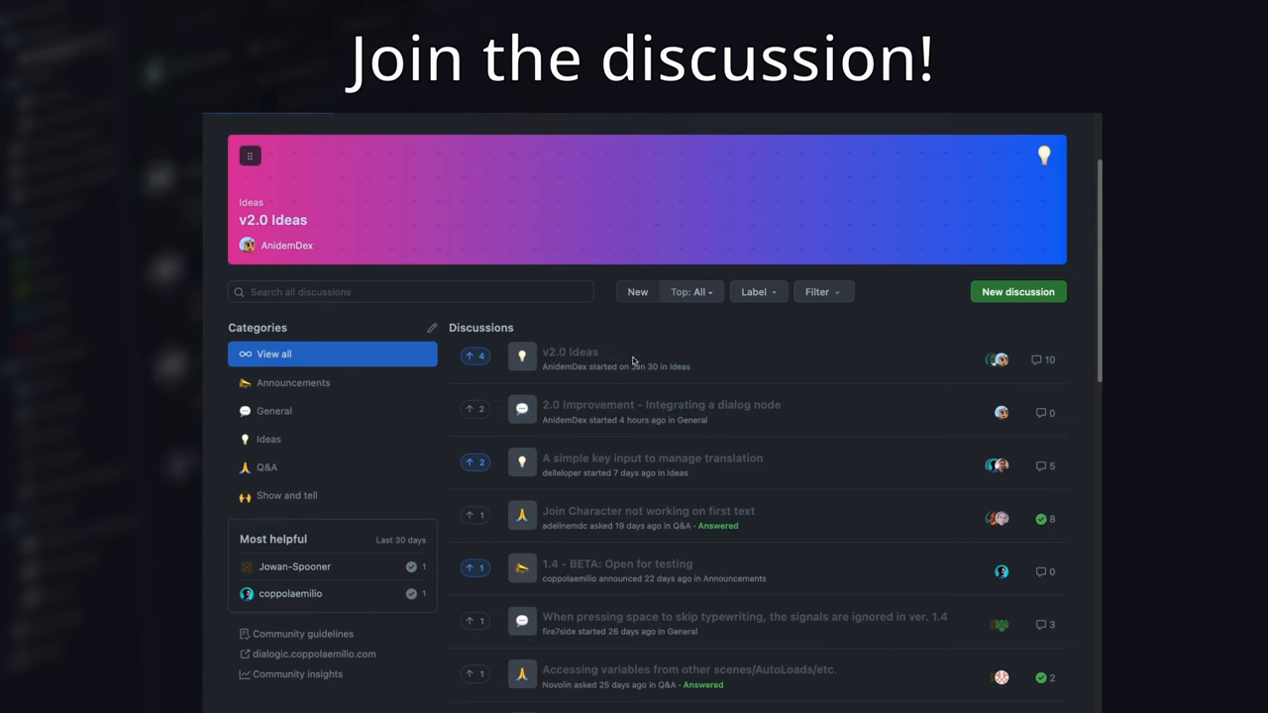
click(570, 352)
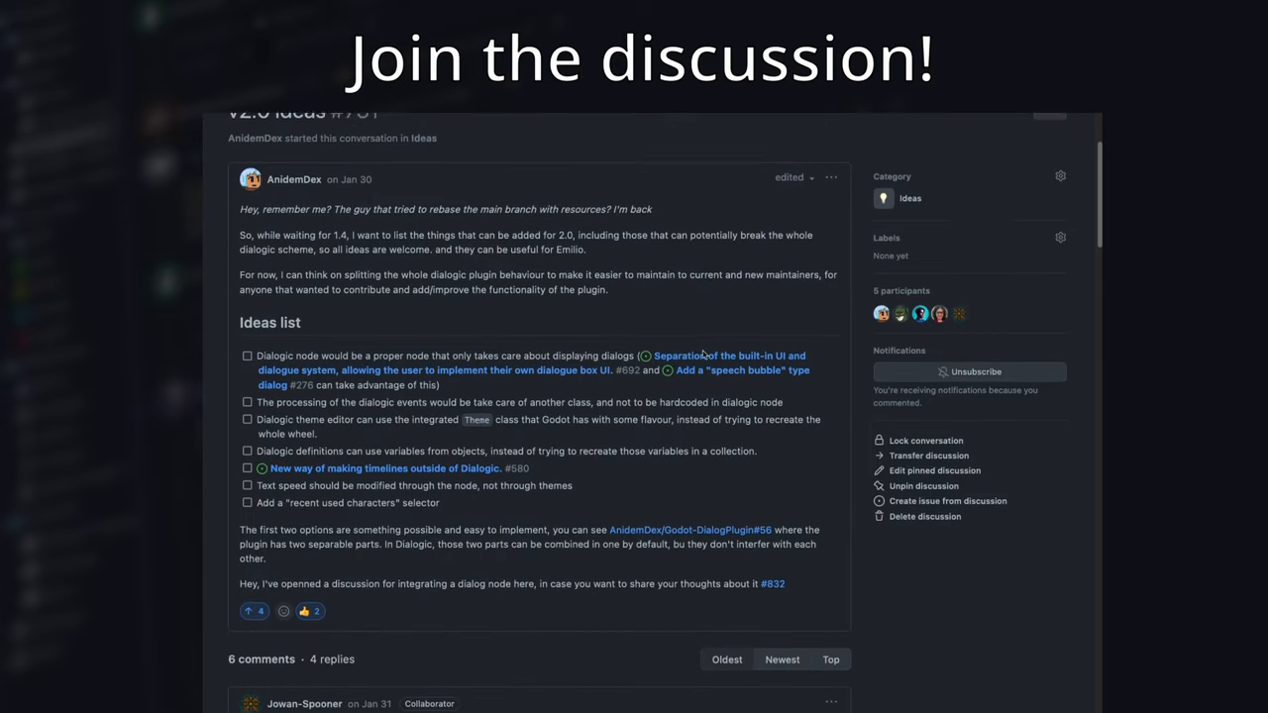
scroll(down, 3)
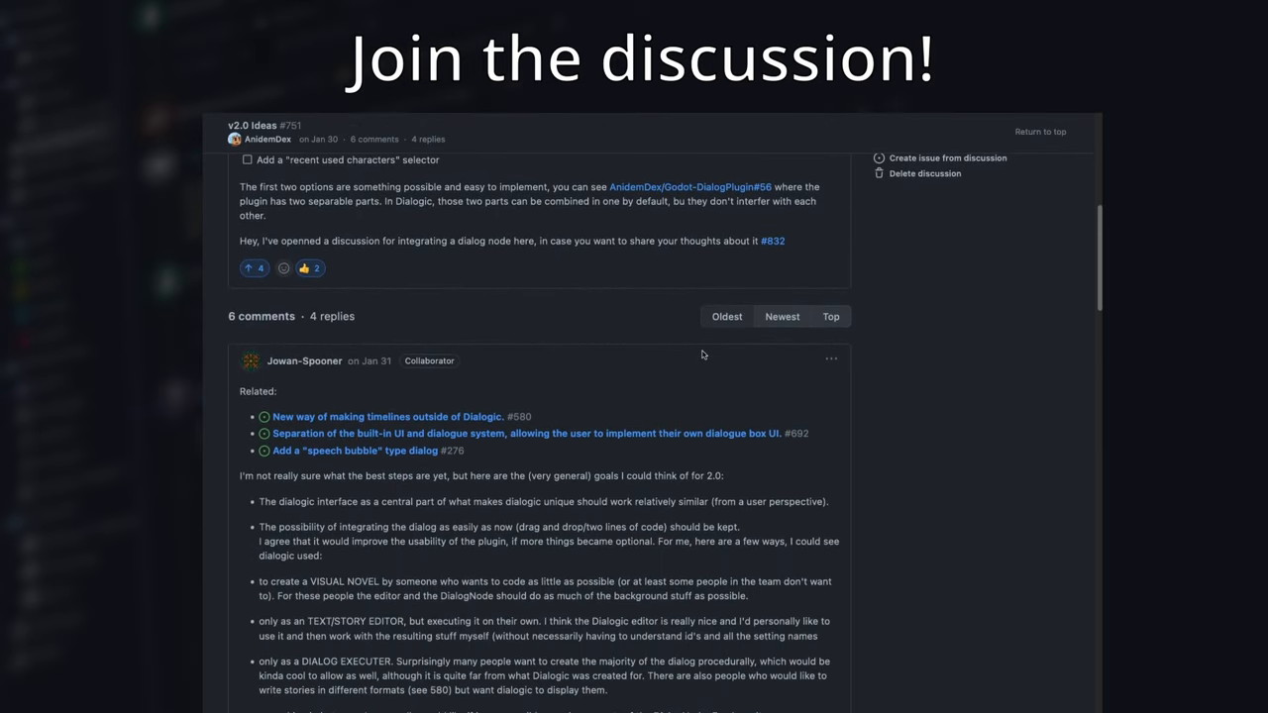
scroll(down, 3)
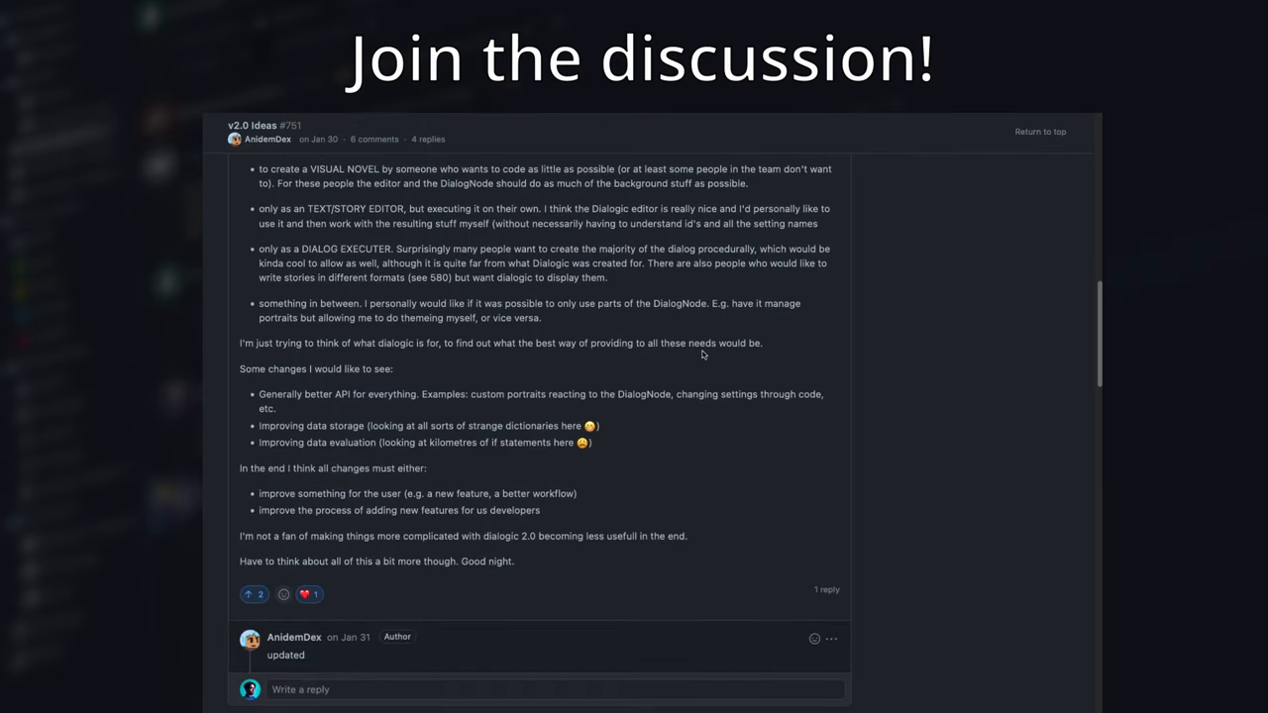
scroll(down, 3)
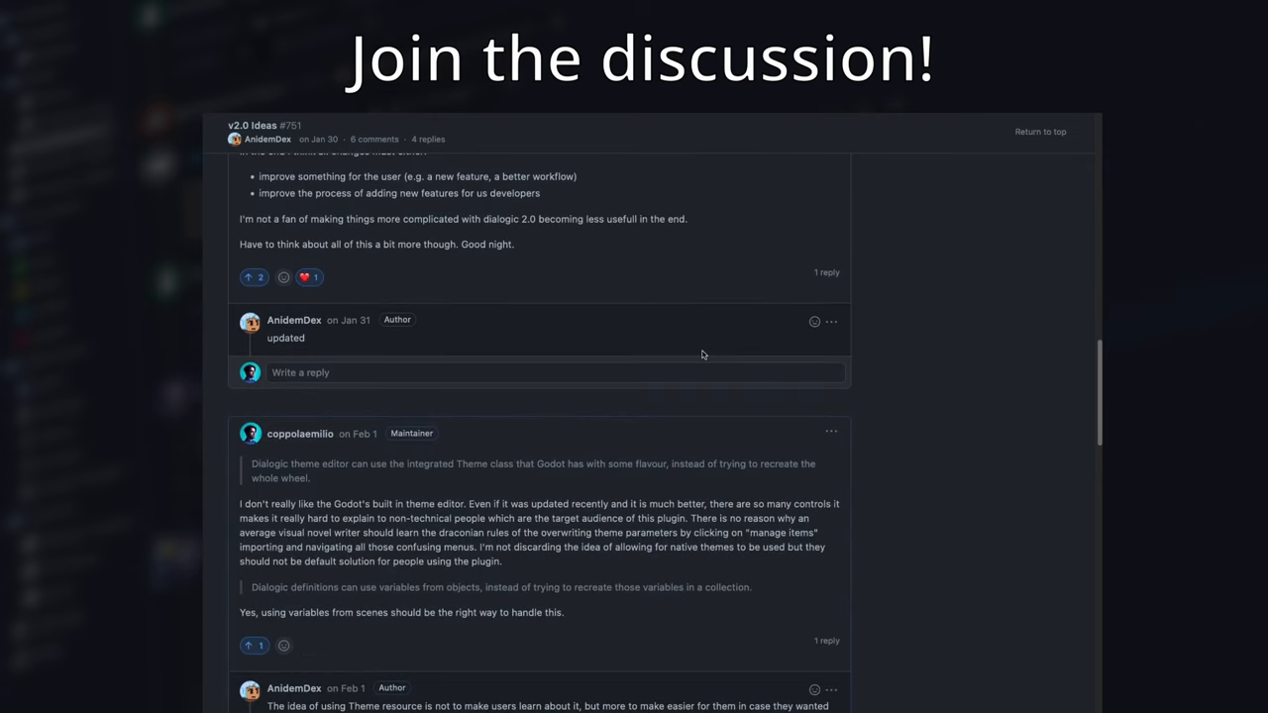
scroll(down, 3)
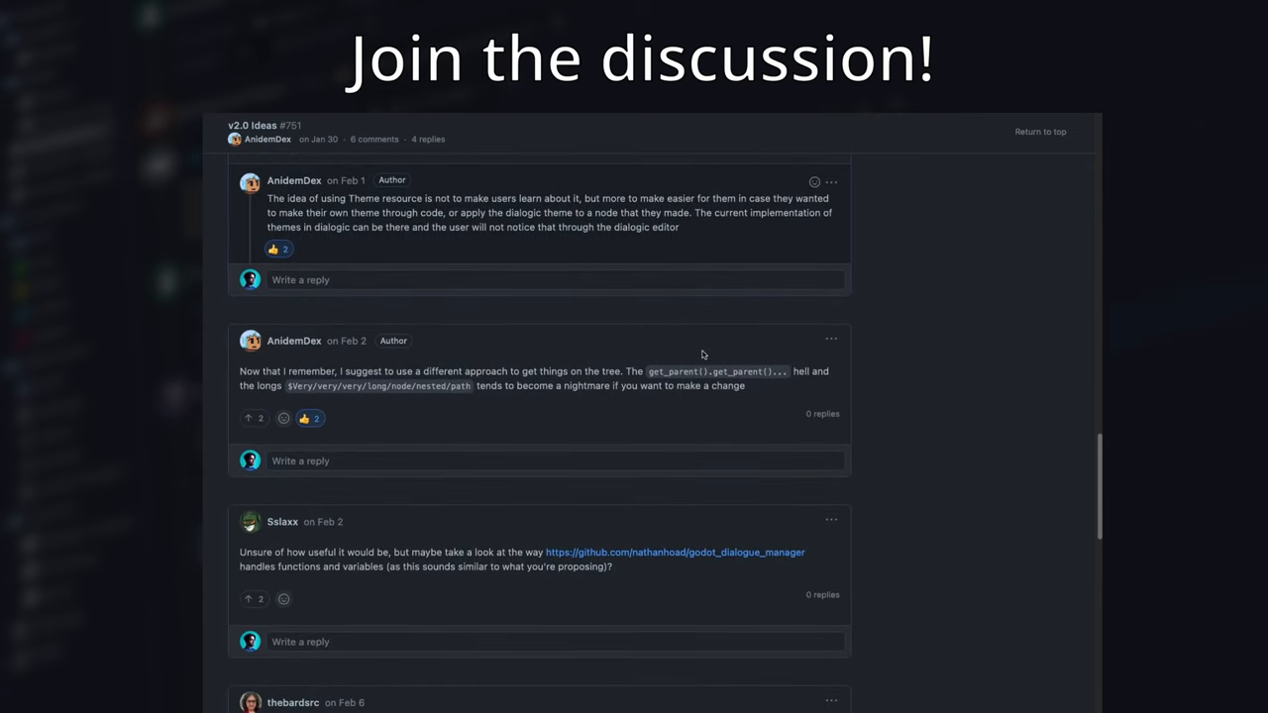
scroll(down, 3)
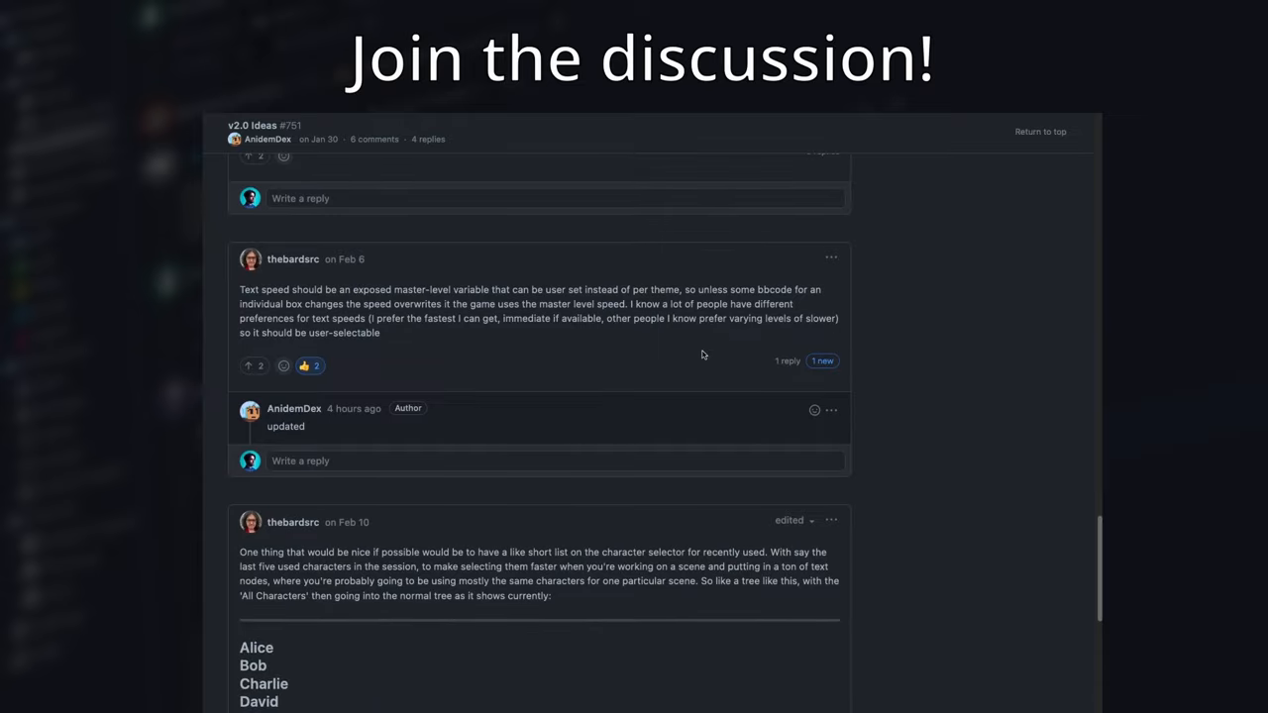